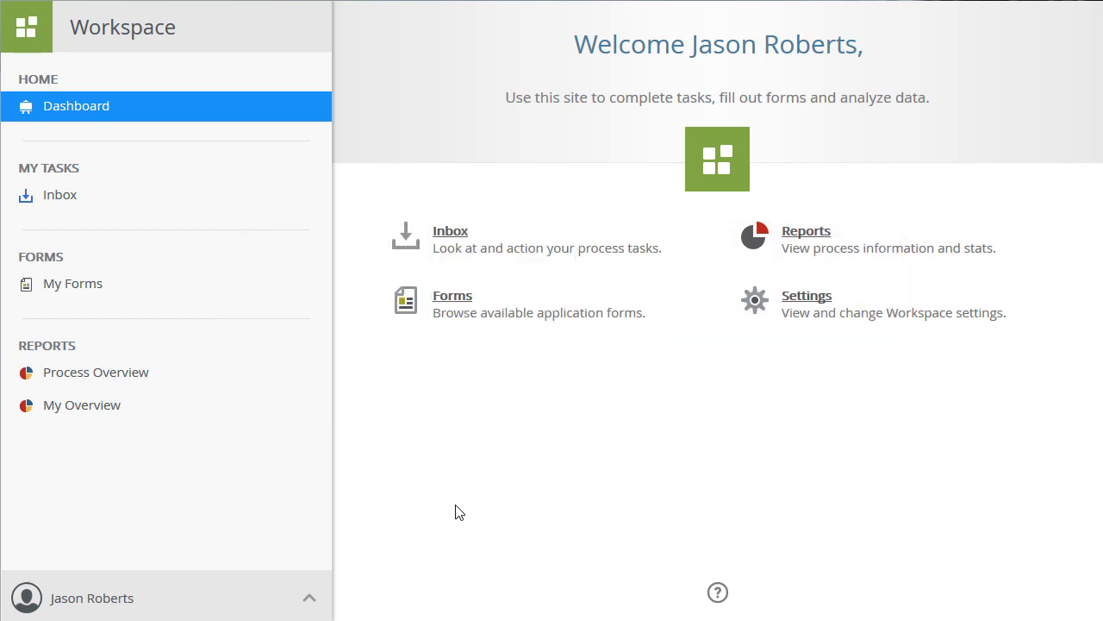
mouse_move(307, 597)
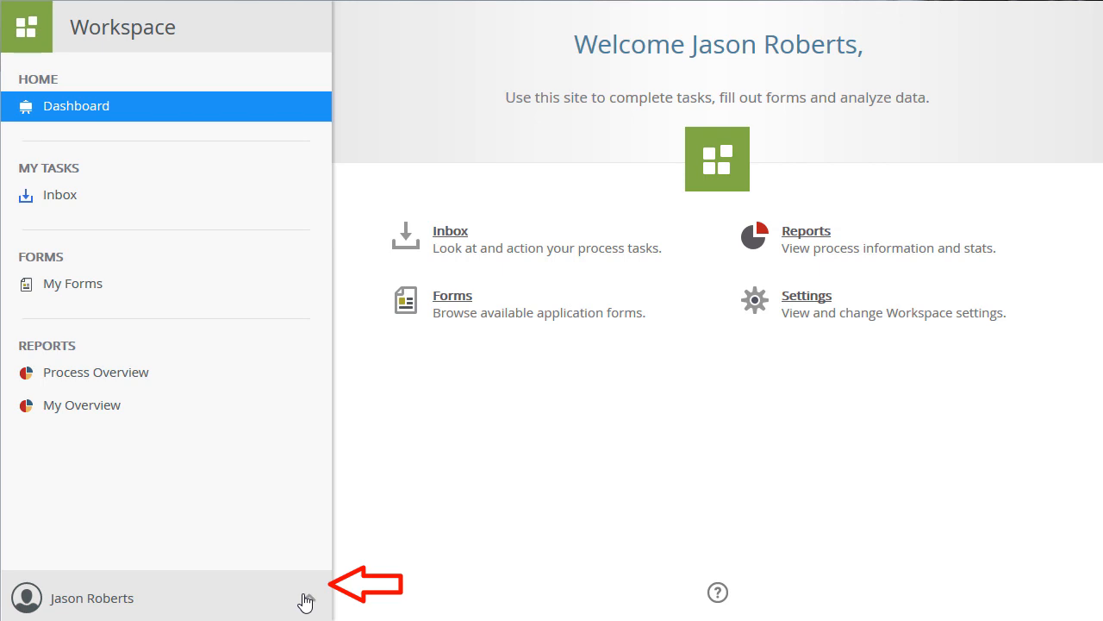
Expand the signed-in user's account menu from the left navigation pane.
left_click(92, 597)
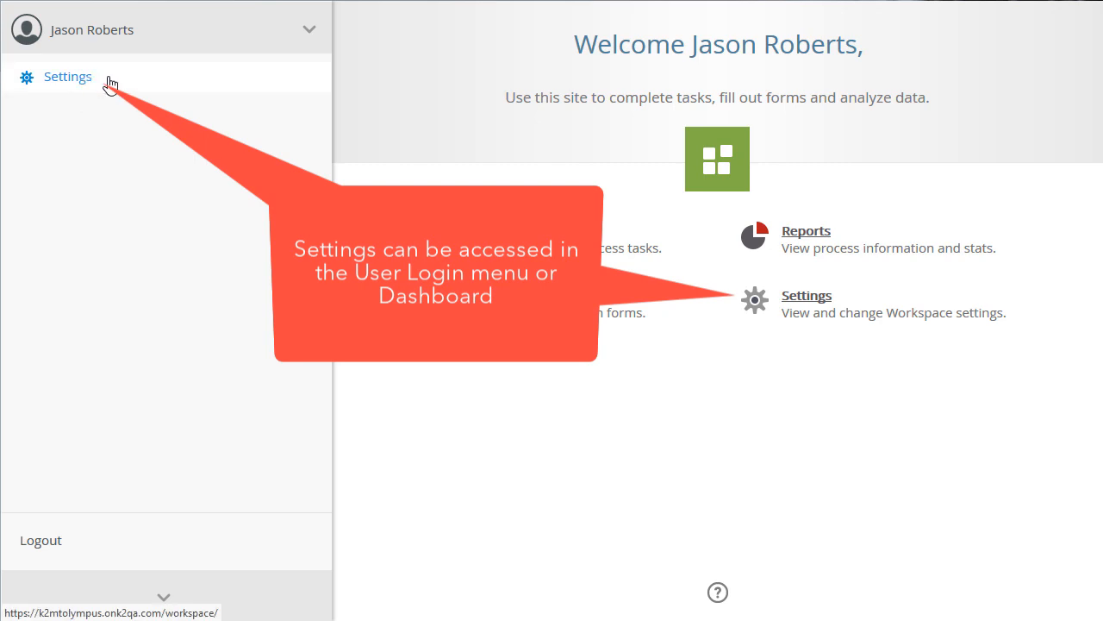
Go to Settings from the account menu to reach Default Workspace and Out of Office options.
left_click(67, 75)
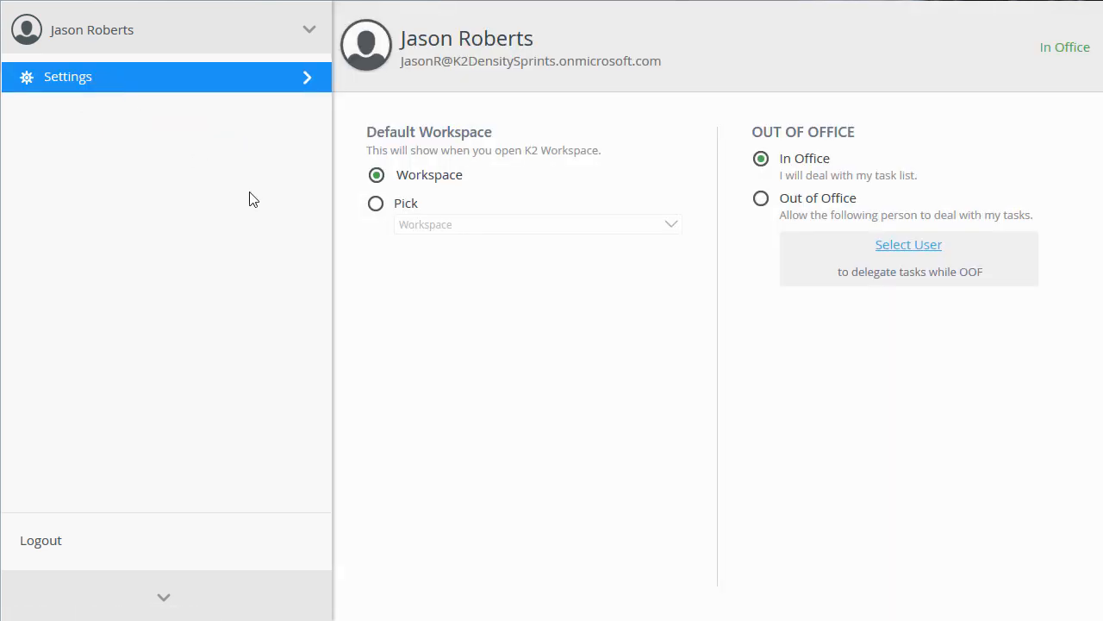
left_click(909, 245)
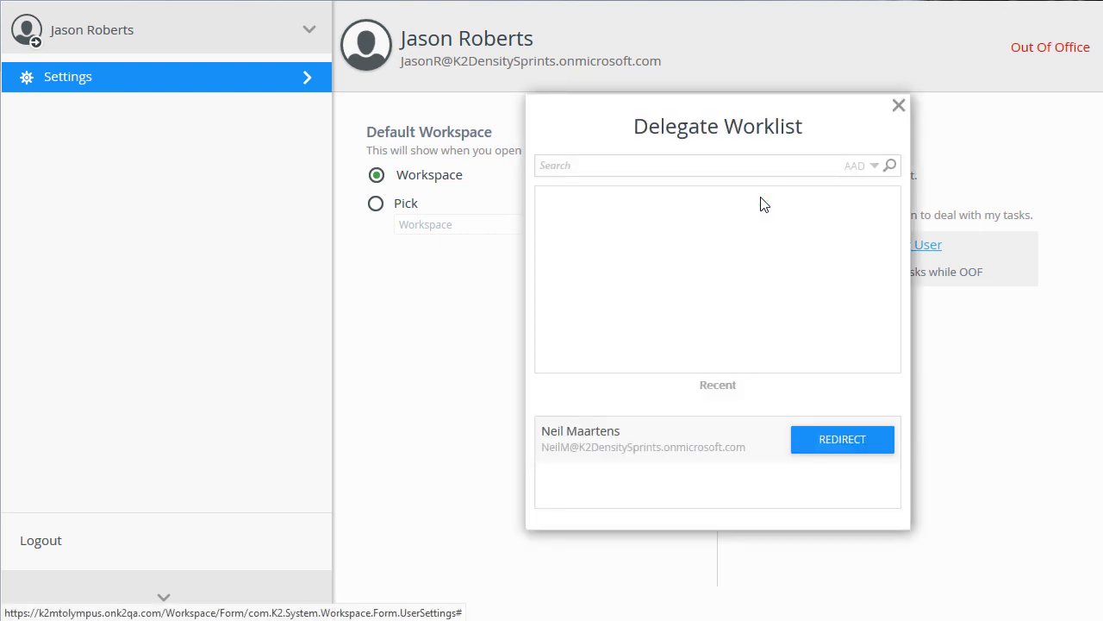
type("ne")
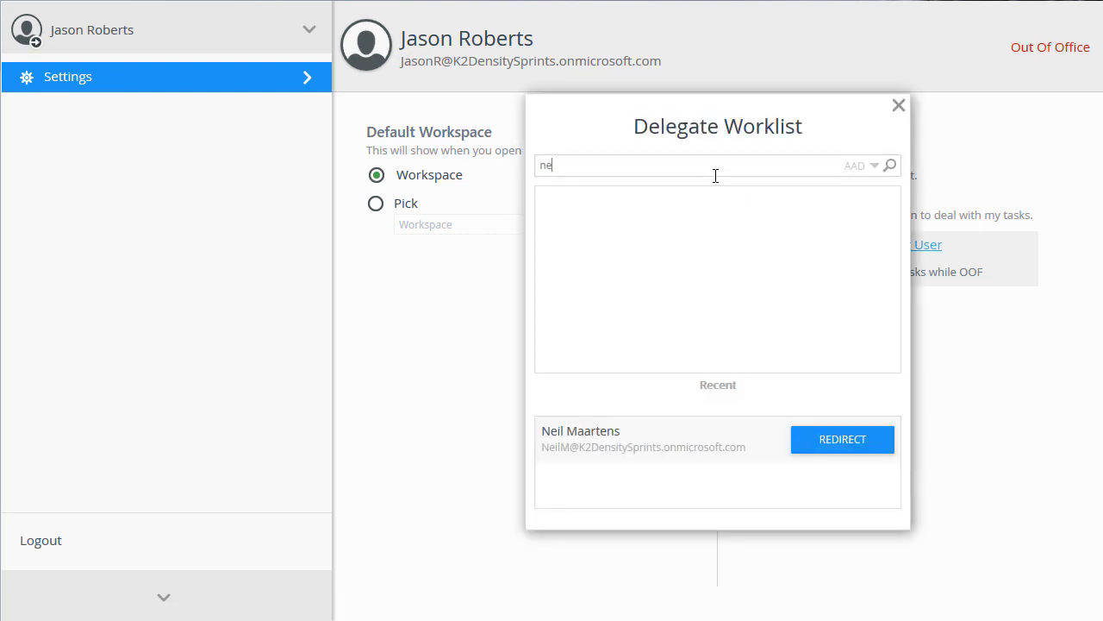
type("il")
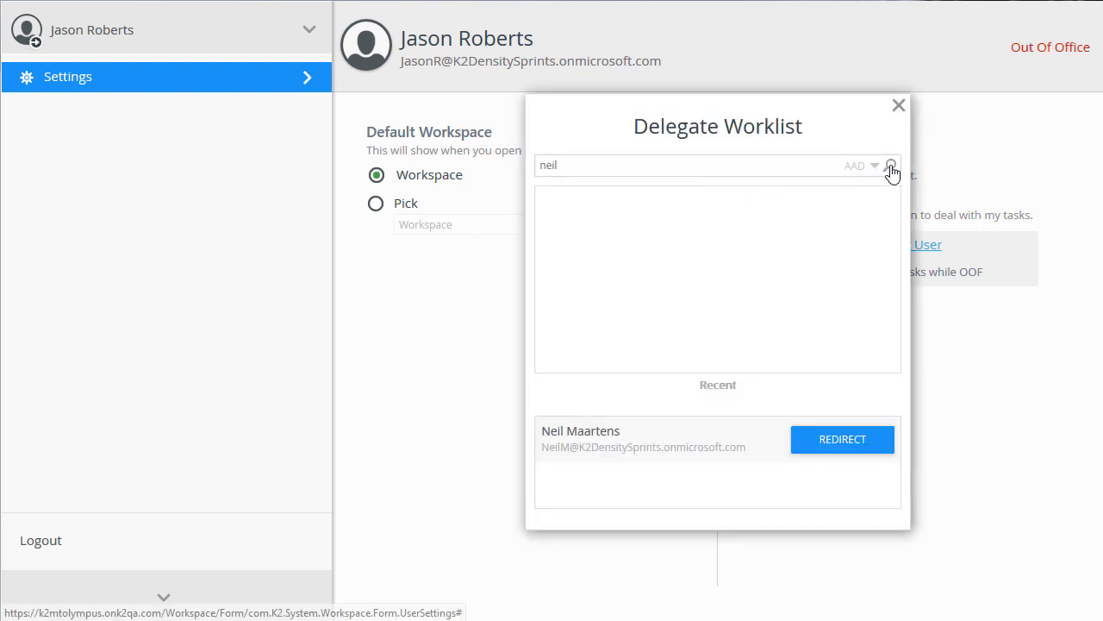
left_click(890, 165)
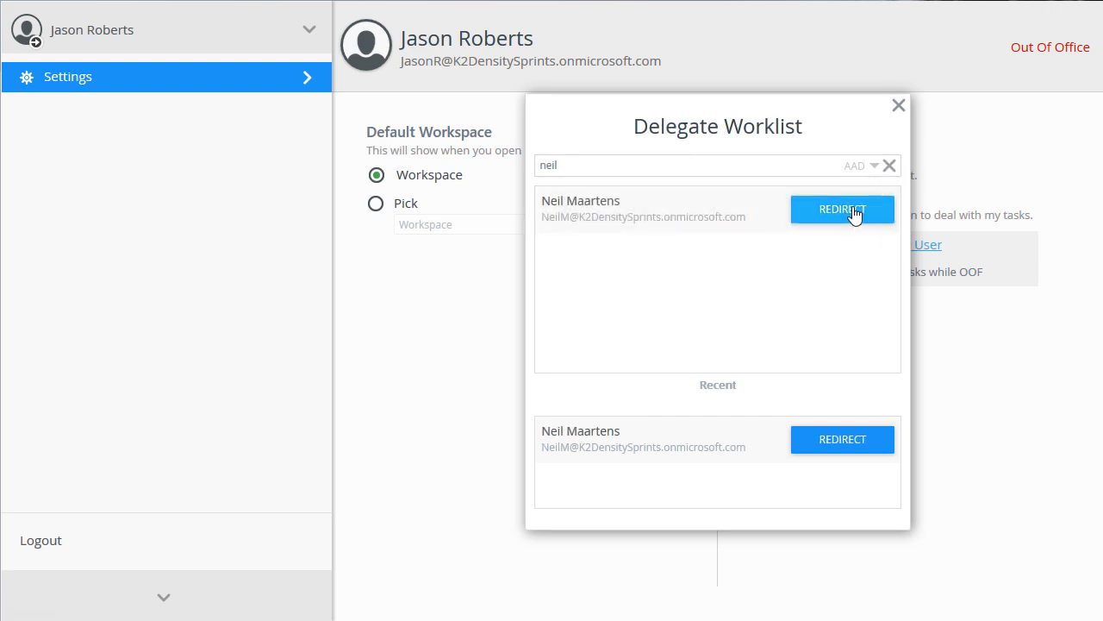
left_click(841, 210)
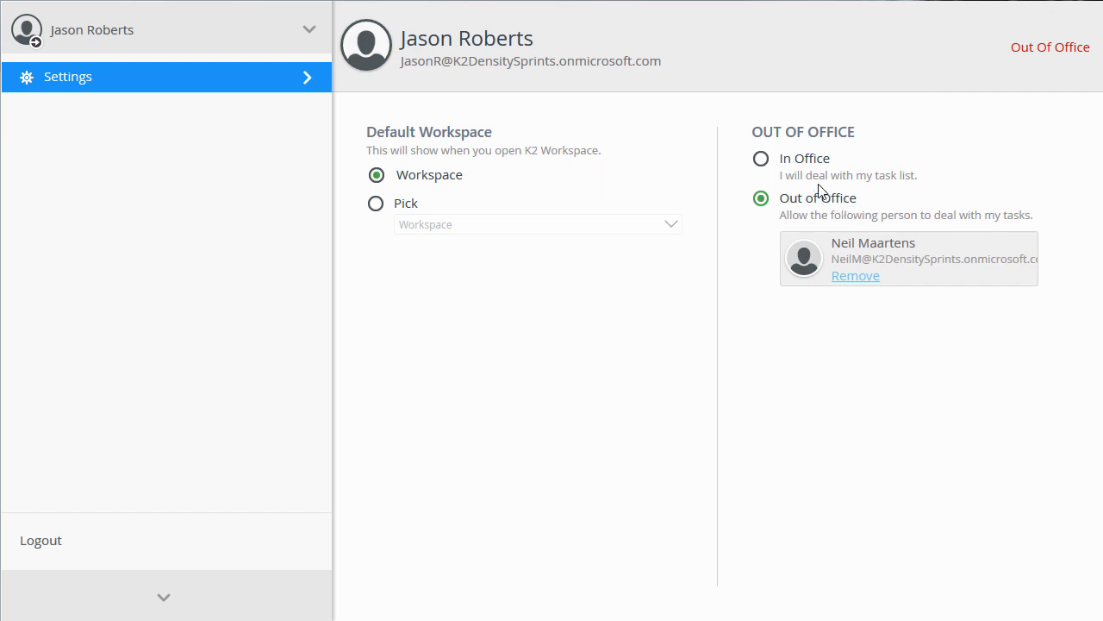
left_click(760, 158)
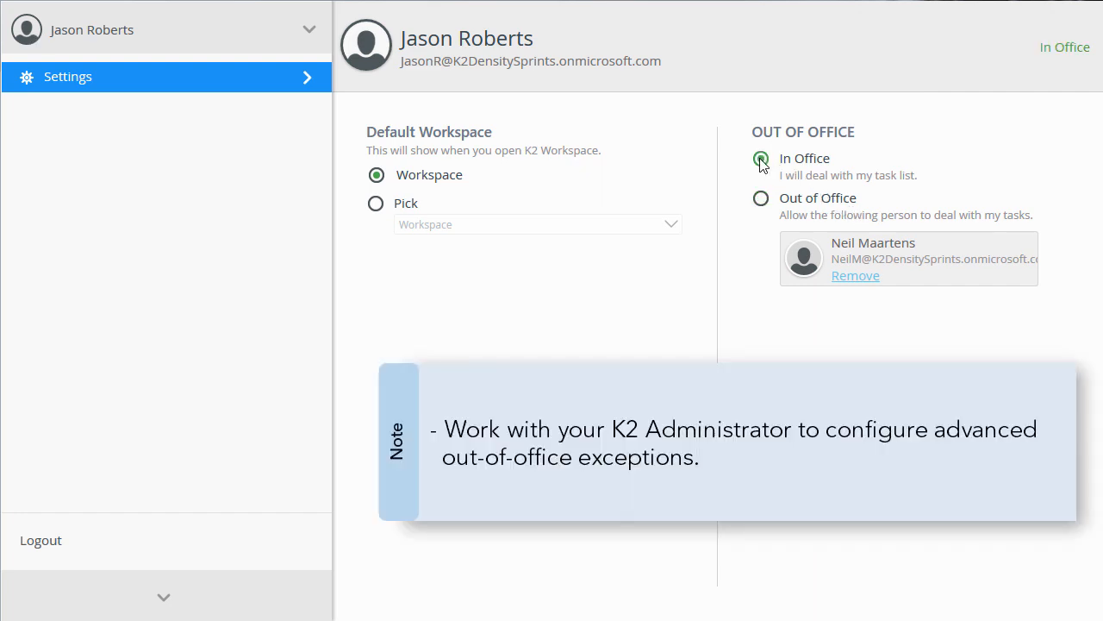
left_click(760, 197)
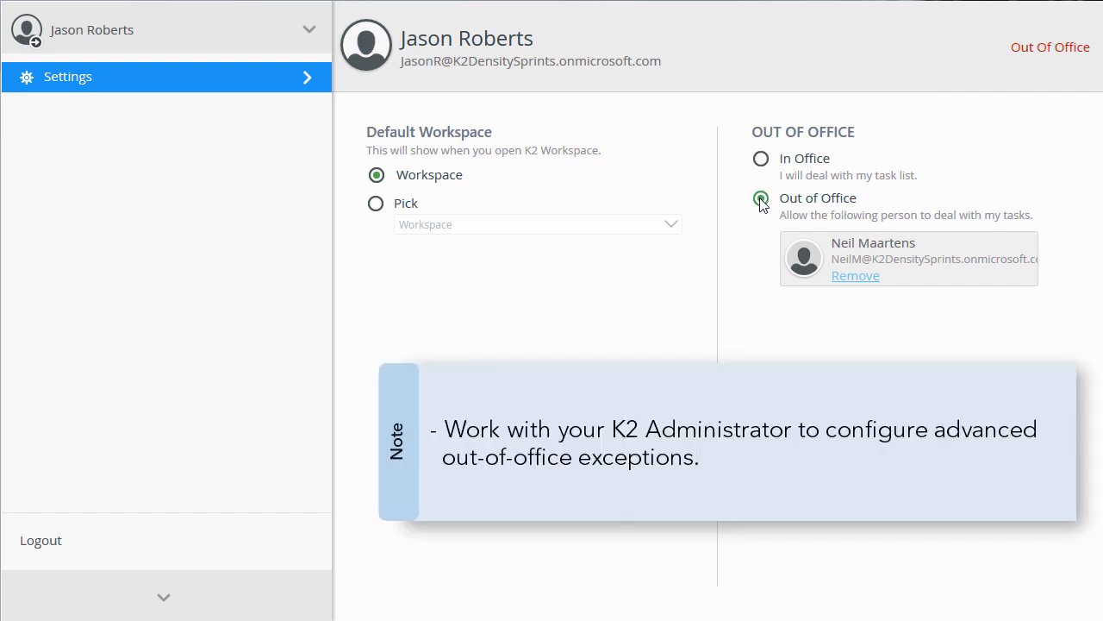